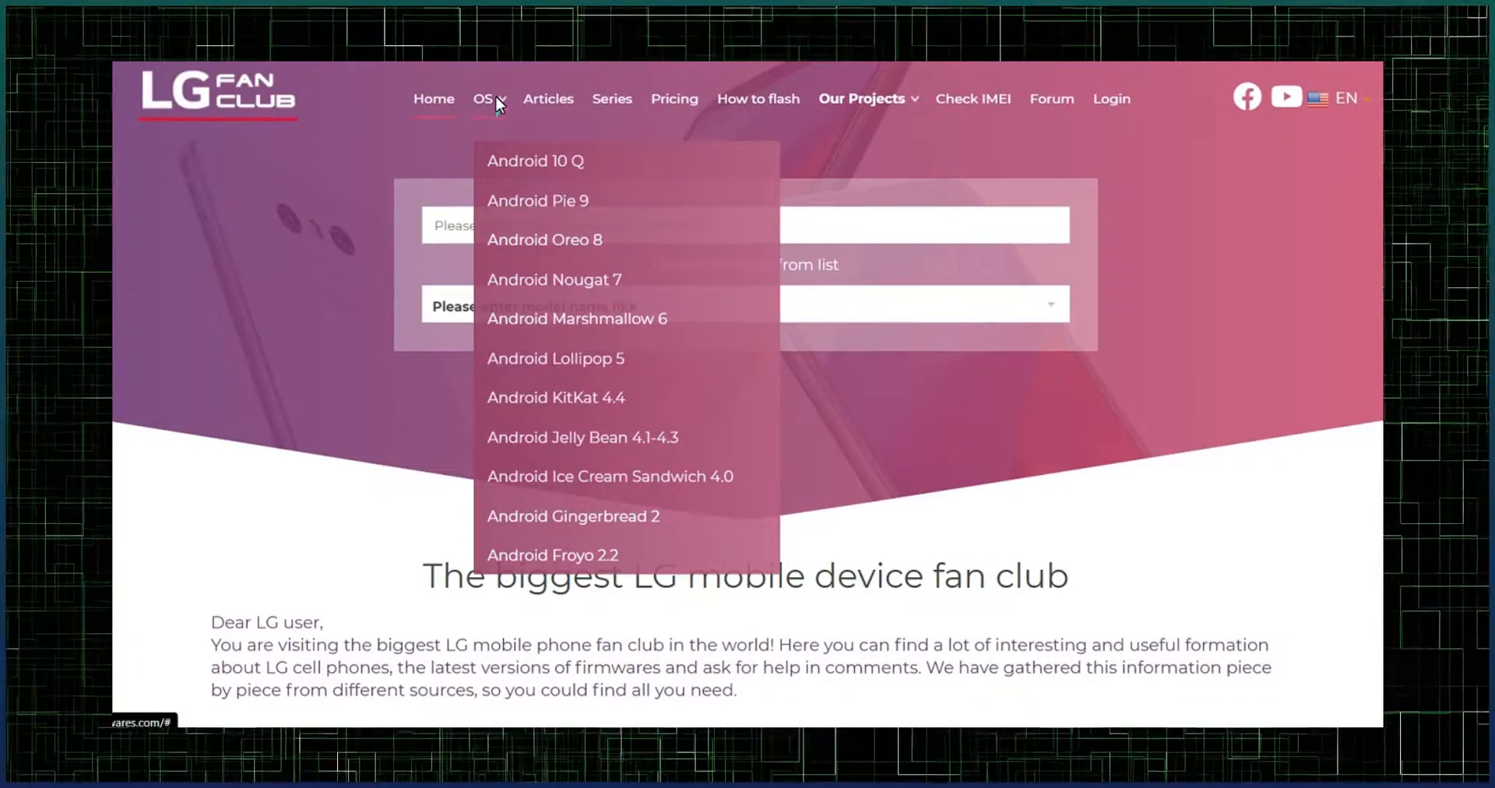
{"action": "mouse_move", "coordinate": [536, 170]}
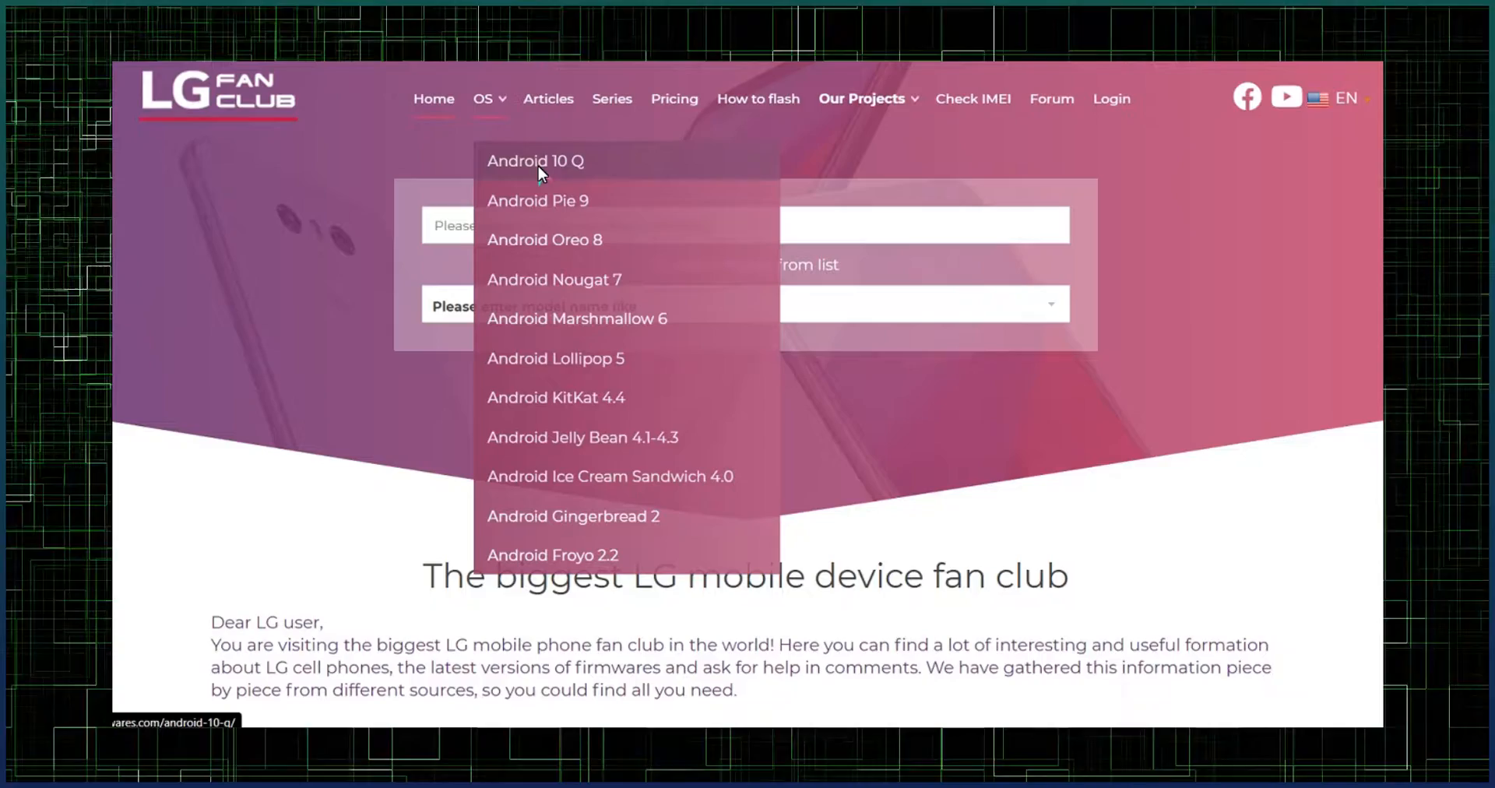
{"action": "mouse_move", "coordinate": [547, 200]}
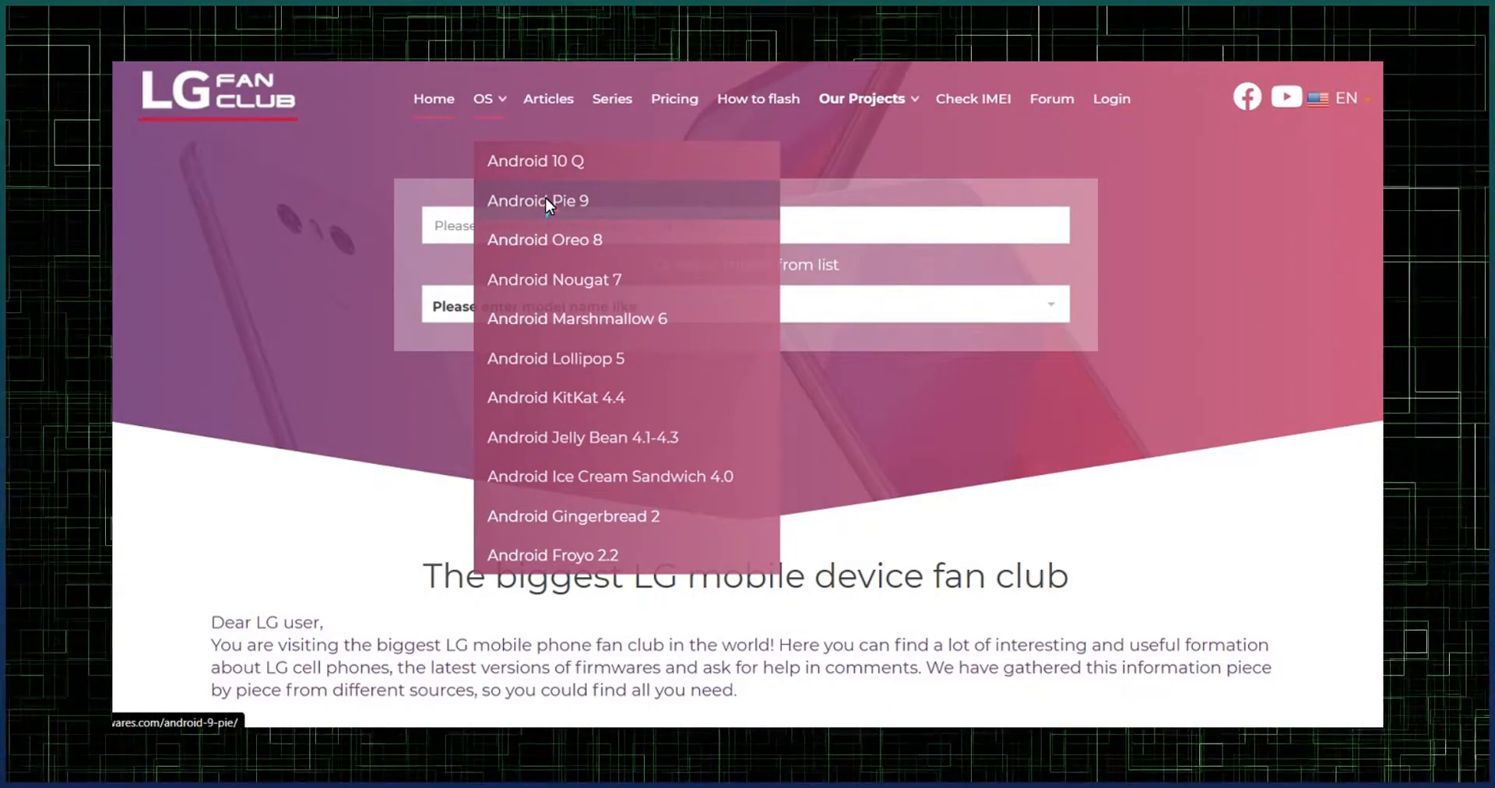
{"action": "mouse_move", "coordinate": [557, 253]}
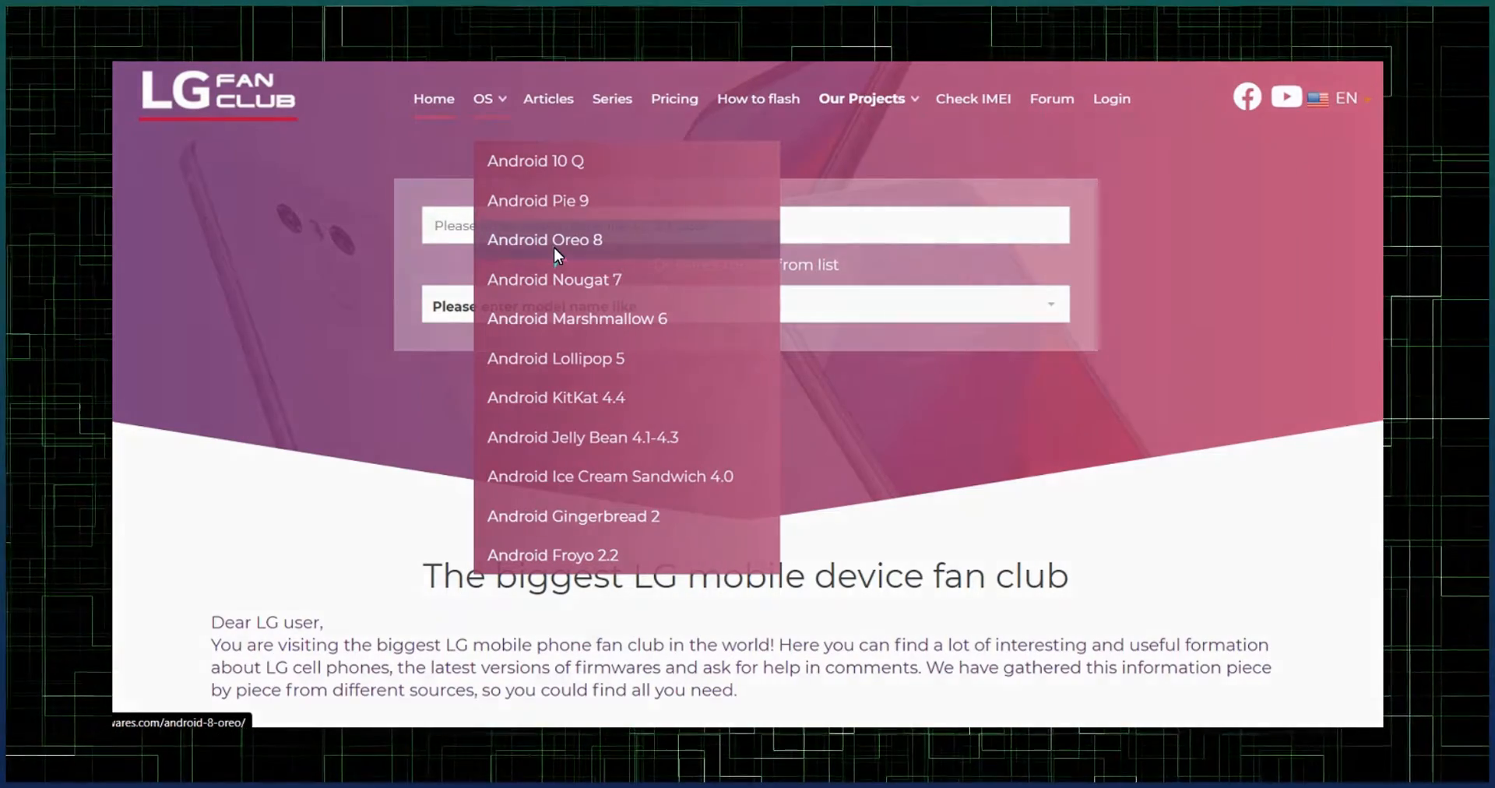
{"action": "mouse_move", "coordinate": [547, 201]}
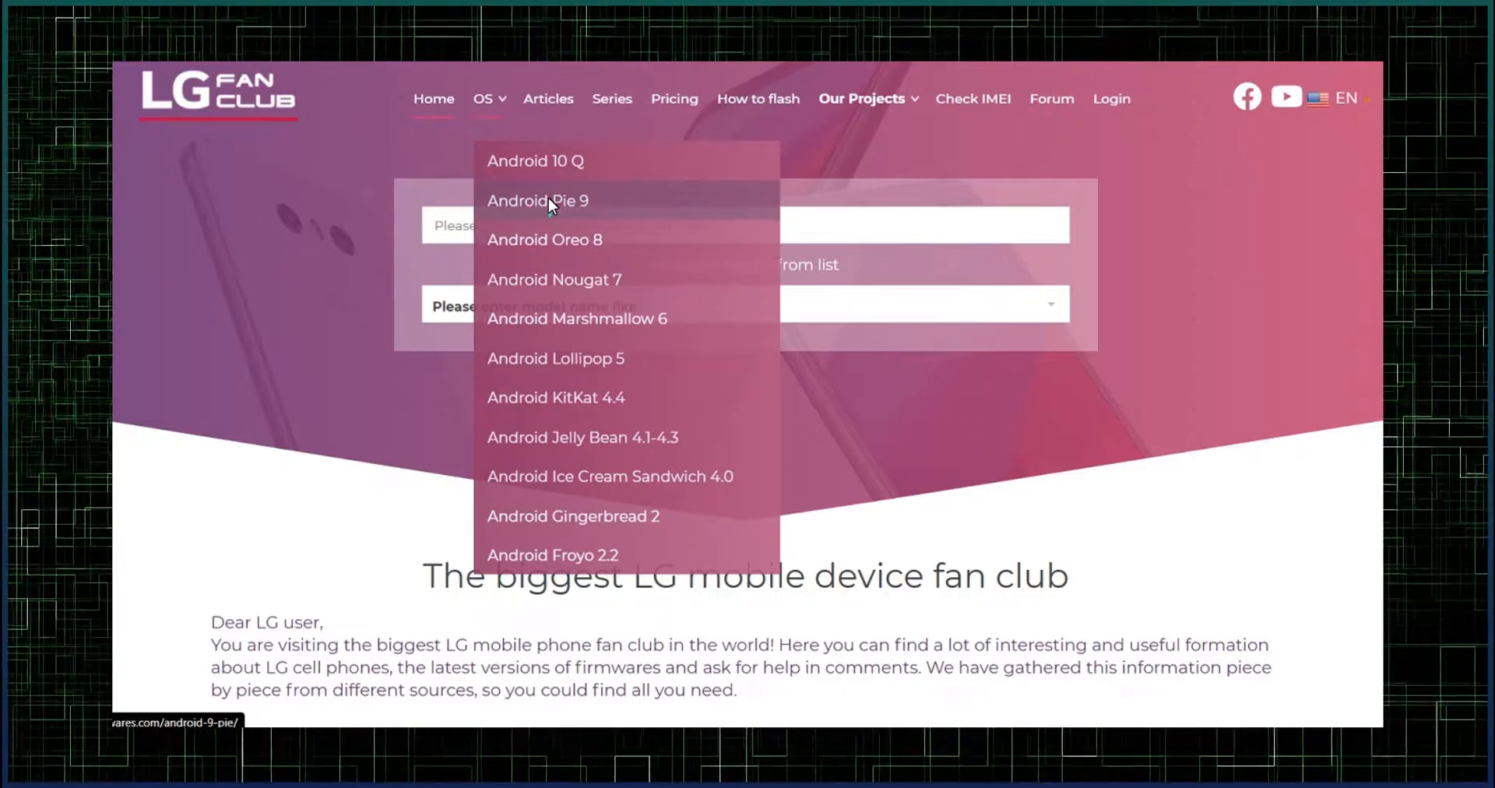
- Filter the Android 9 Pie firmware page to model F800S to show its F800L30e file
{"action": "left_click", "coordinate": [536, 200]}
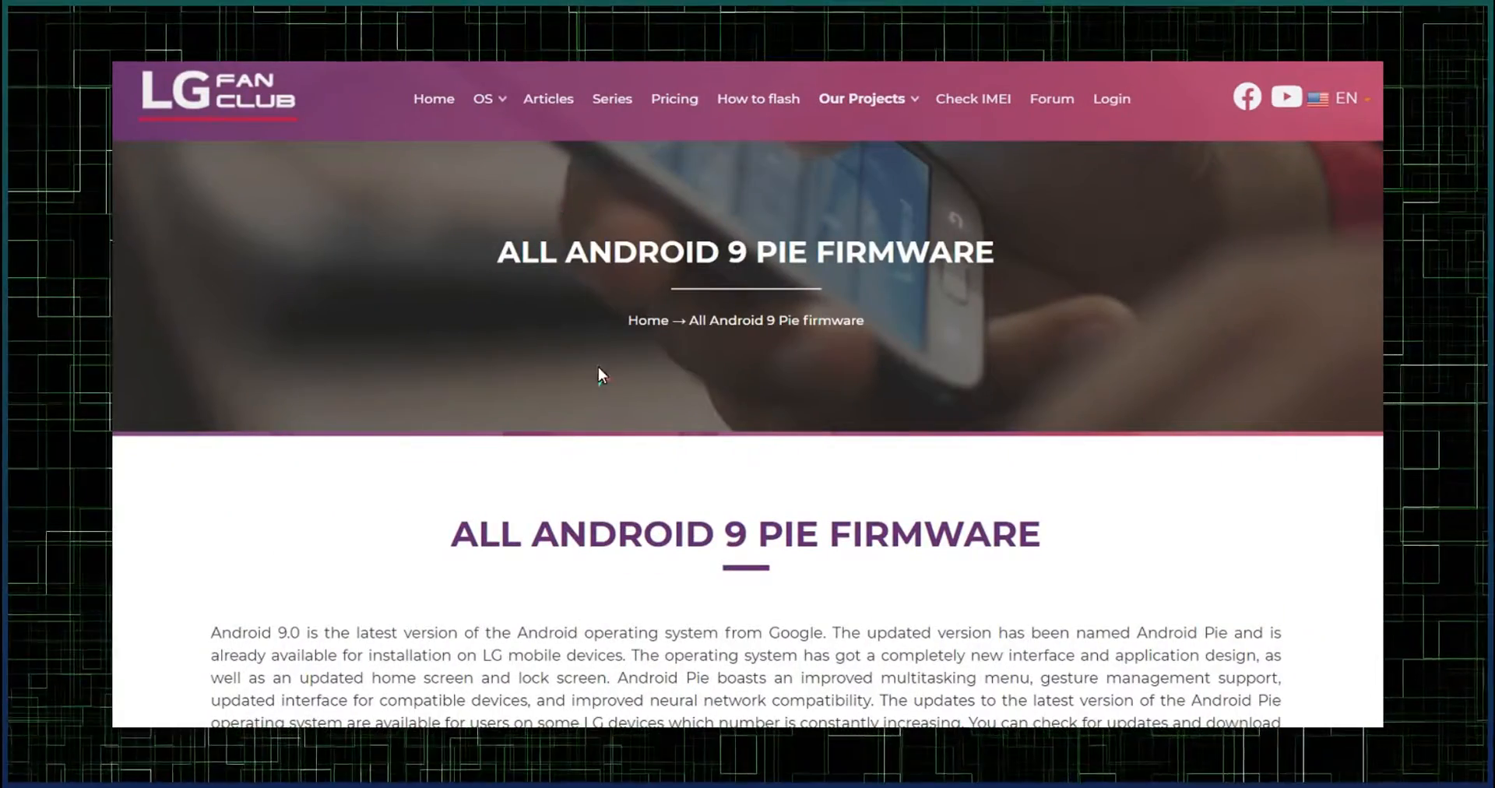
{"action": "scroll", "scroll_direction": "down", "scroll_amount": 3}
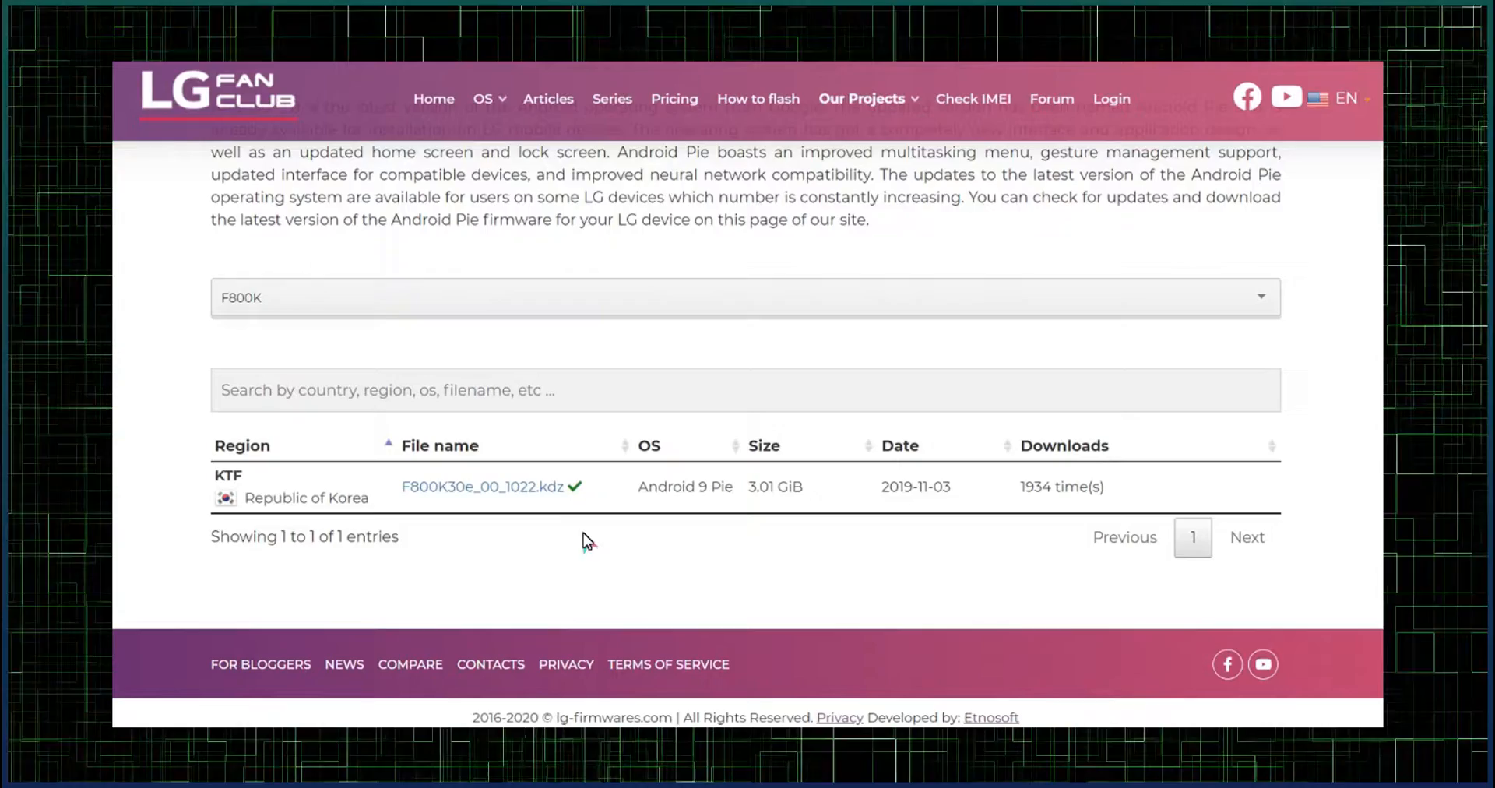
{"action": "left_click", "coordinate": [744, 296]}
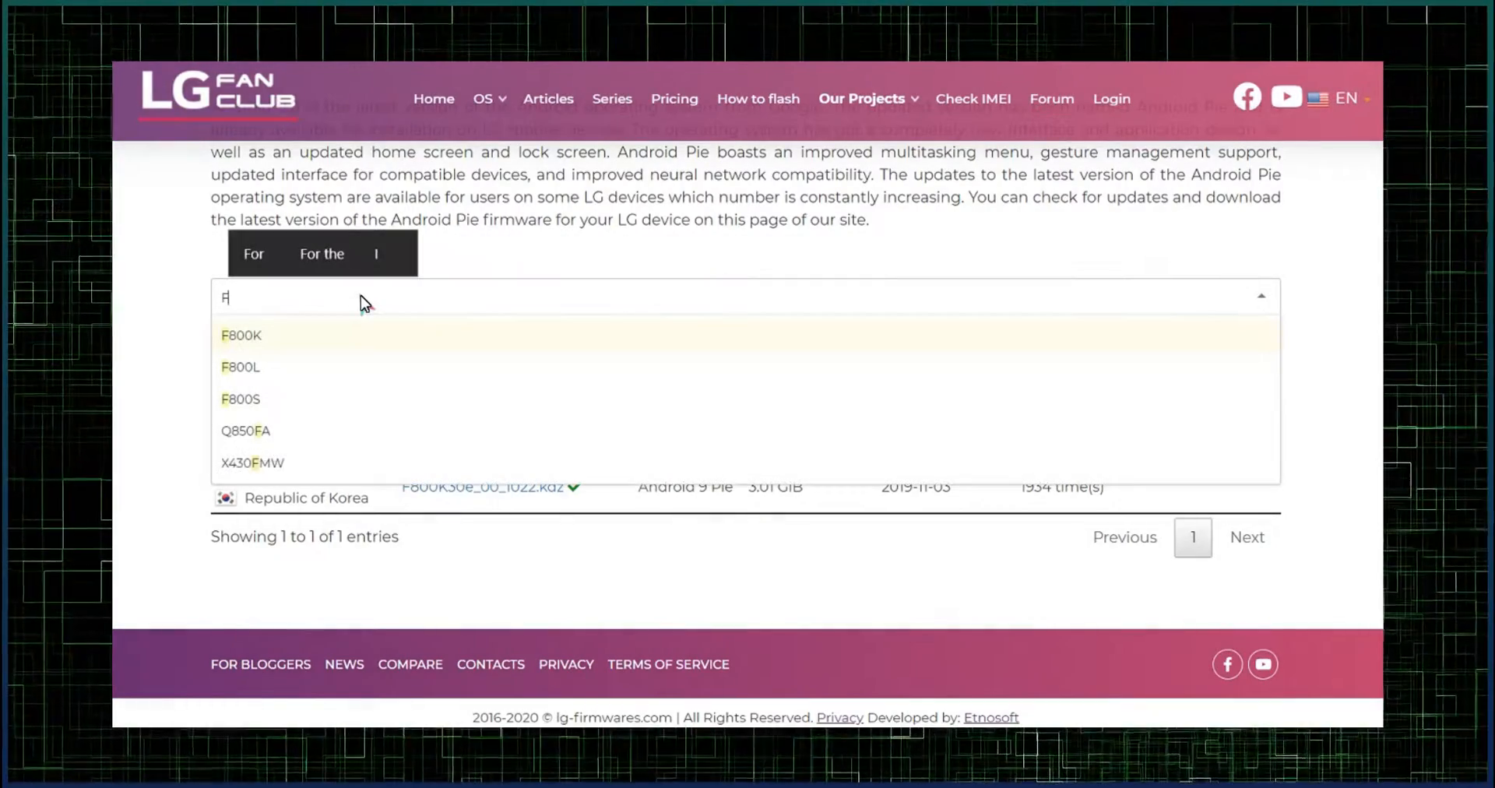
{"action": "type", "text": "800"}
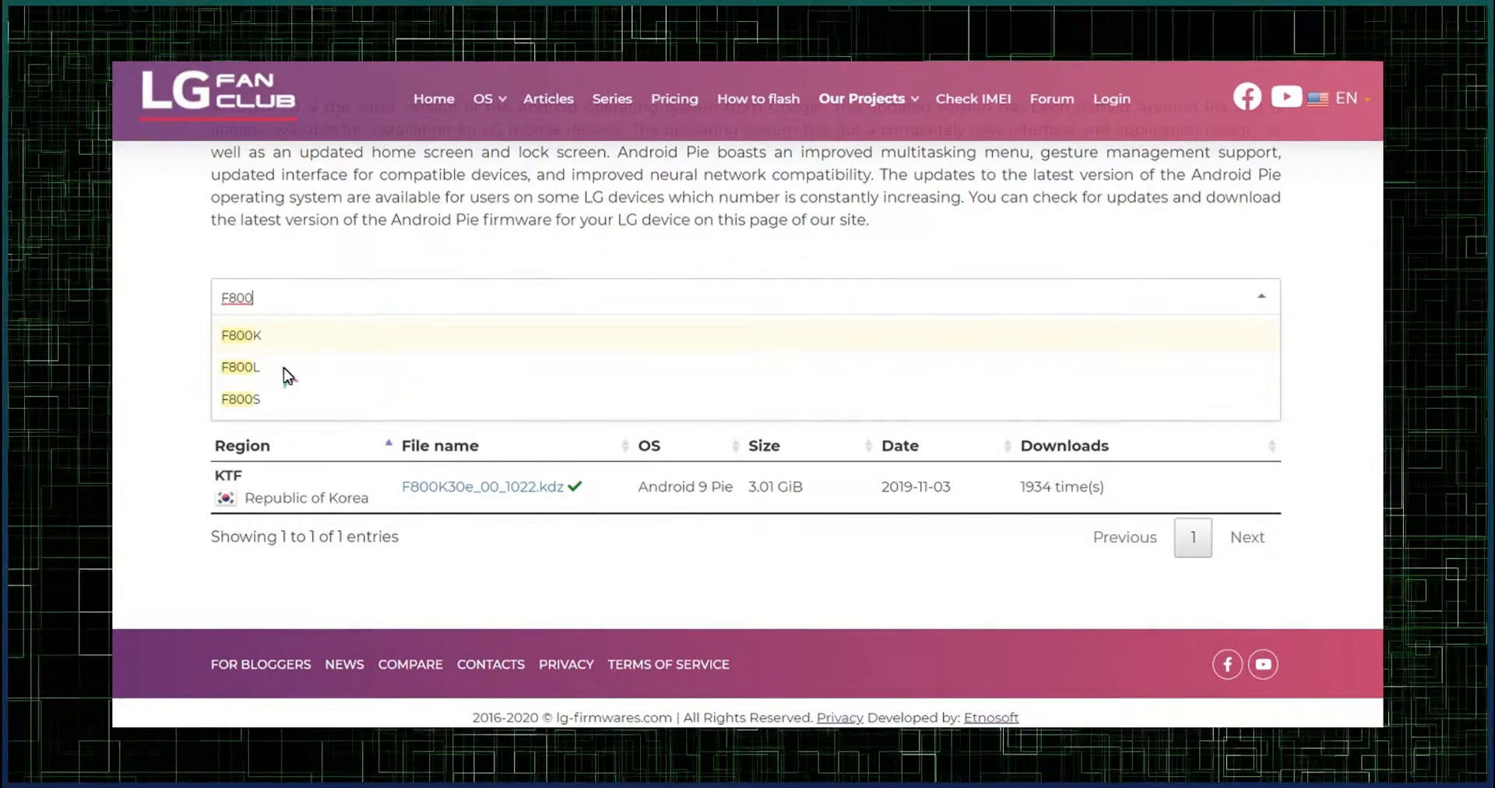
{"action": "left_click", "coordinate": [240, 399]}
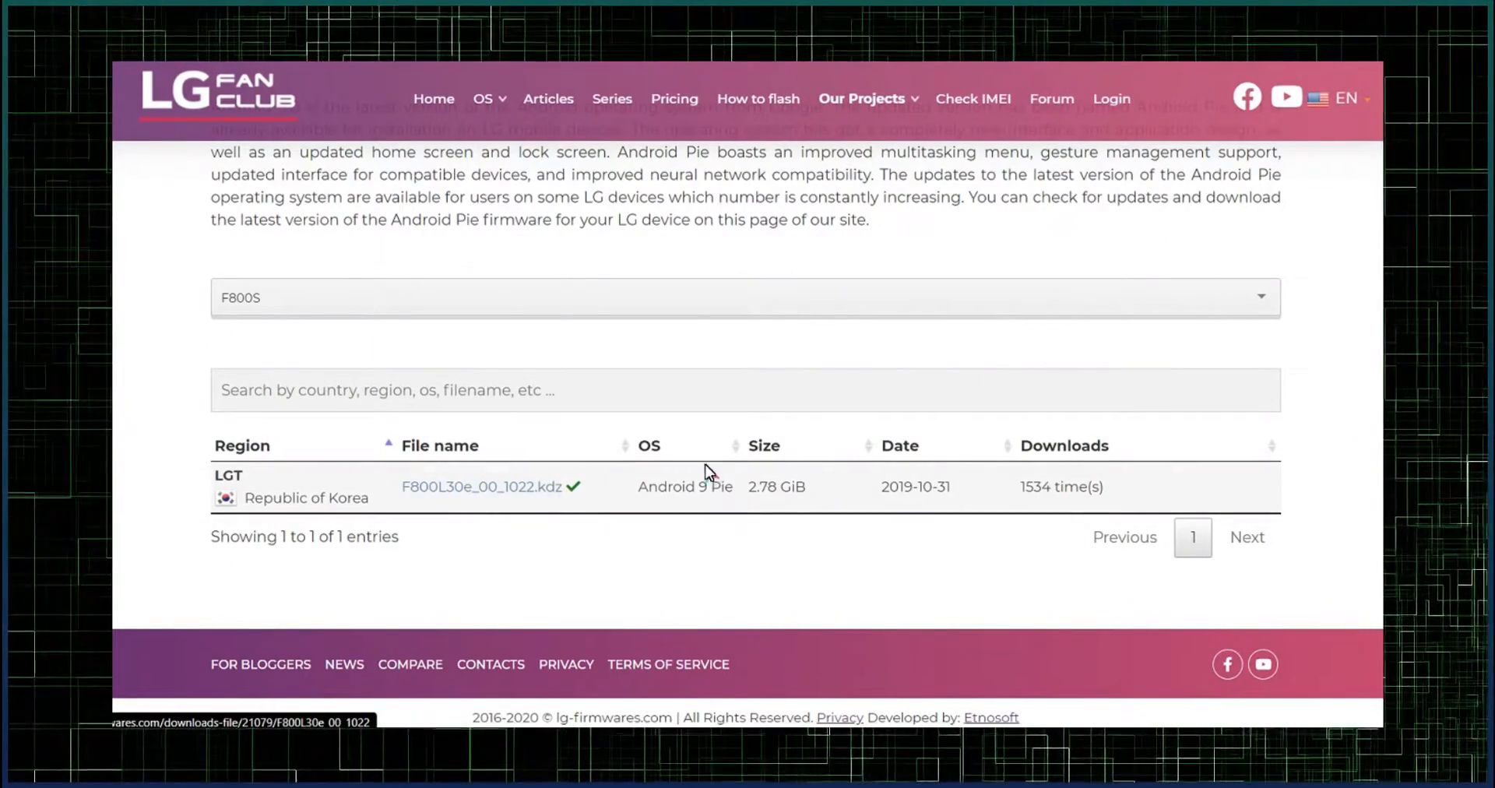
{"action": "mouse_move", "coordinate": [481, 486]}
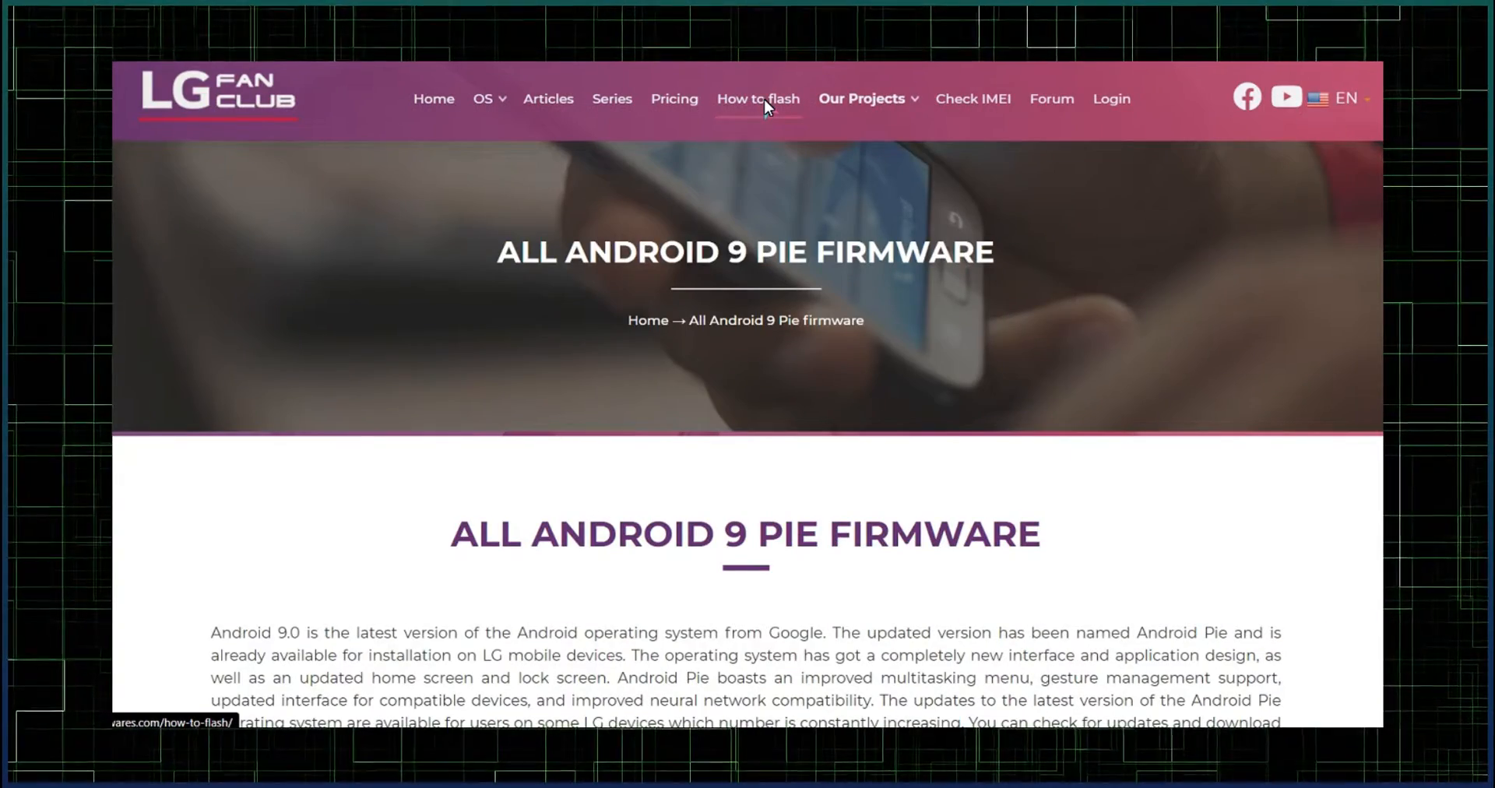
- Open the How to flash page with LG UP, UPPERCUT and LG Drivers download links
{"action": "left_click", "coordinate": [757, 99]}
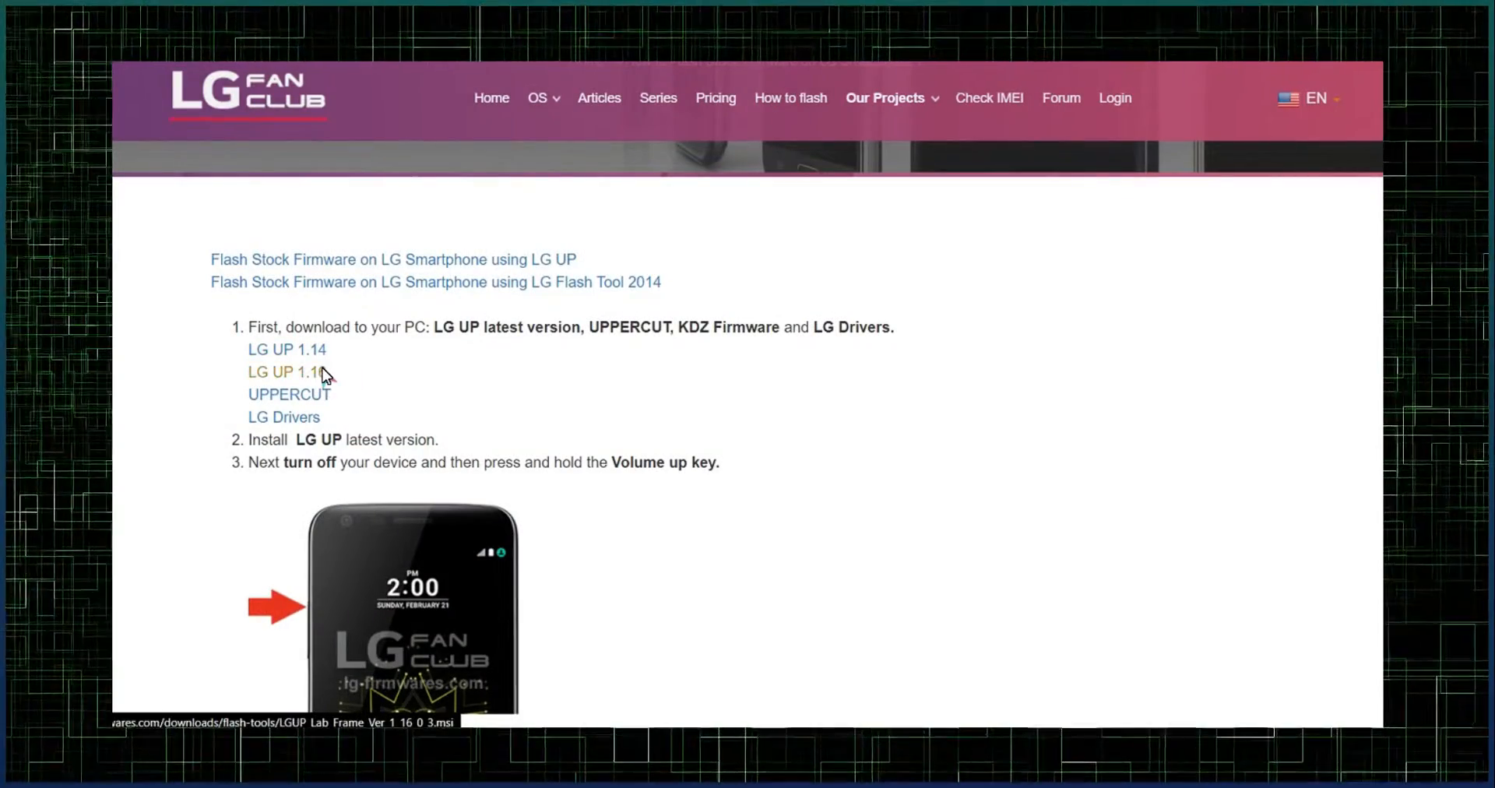
{"action": "mouse_move", "coordinate": [289, 394]}
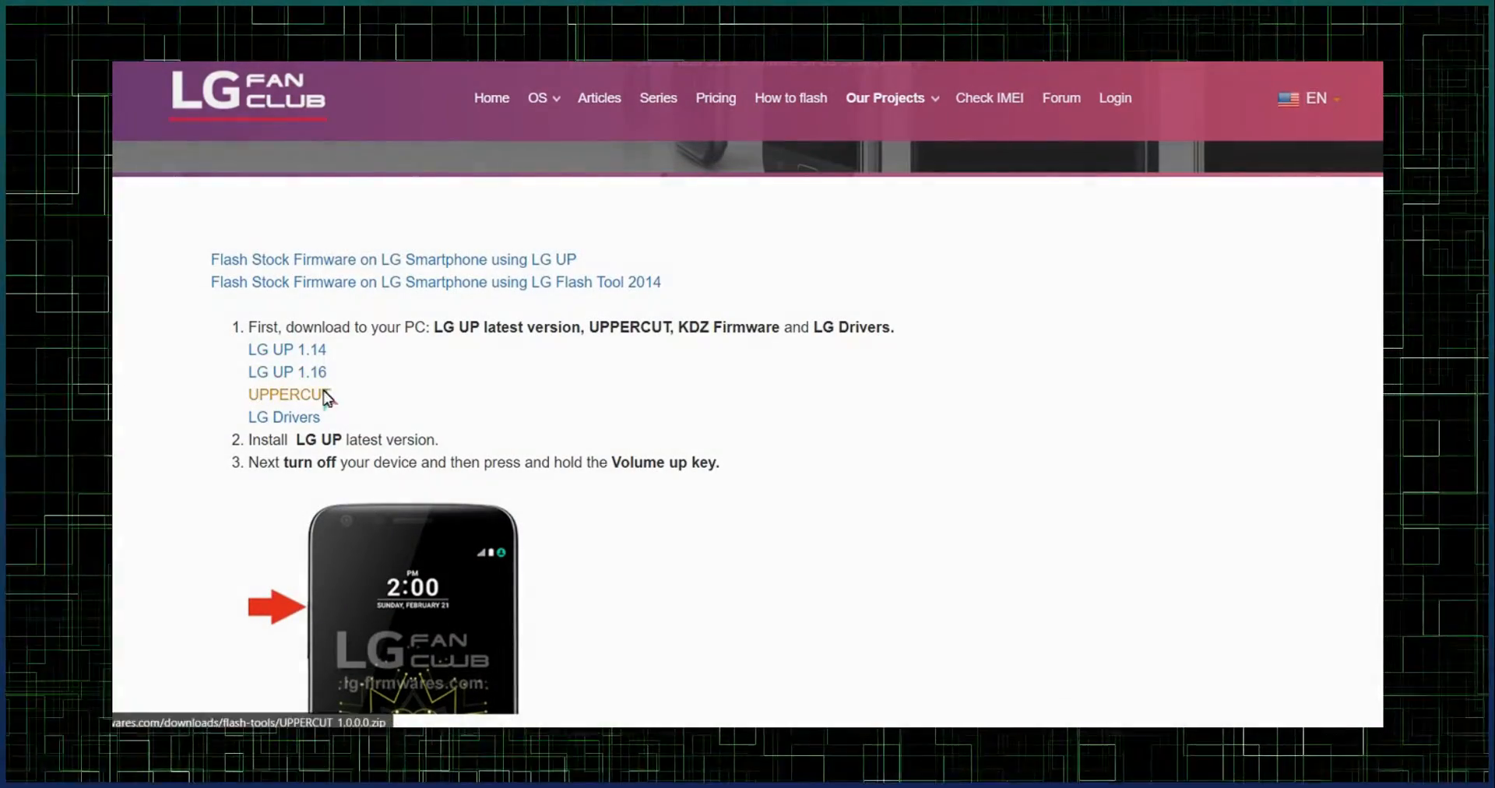
{"action": "mouse_move", "coordinate": [282, 416]}
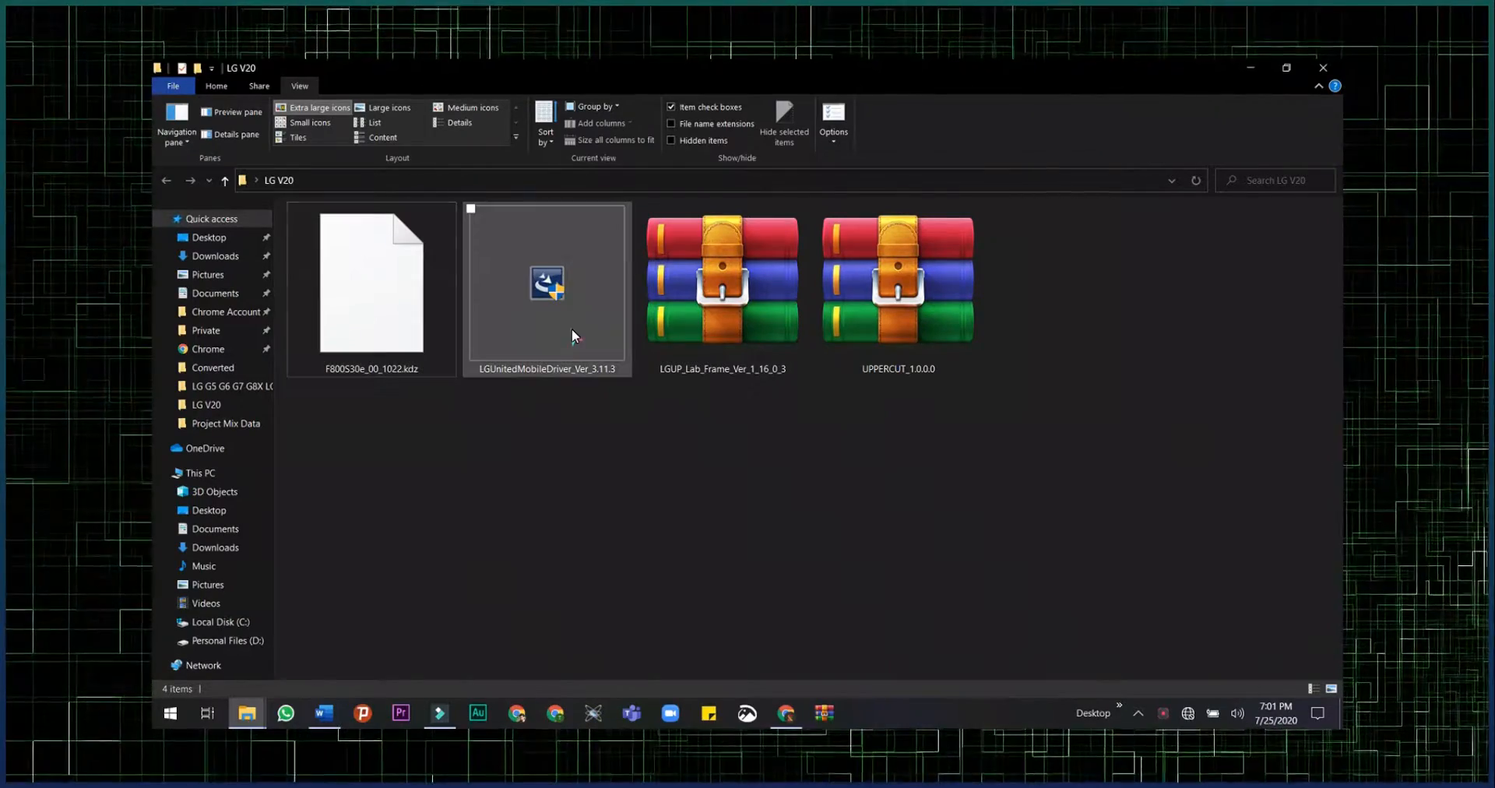
- Run LGUnitedMobileDriver as administrator, then launch the LGUP_Lab_Frame installer
{"action": "right_click", "coordinate": [547, 287]}
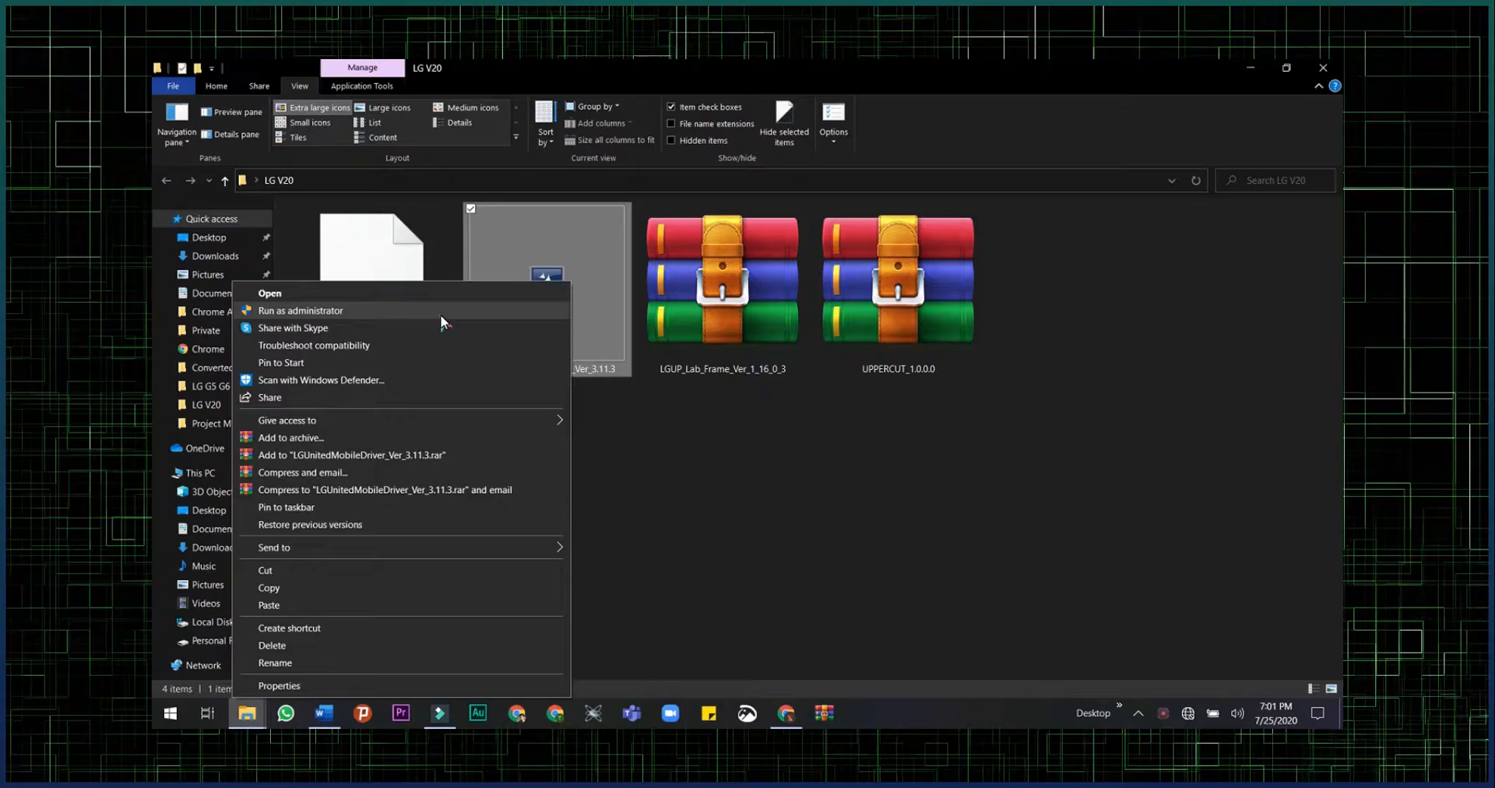
{"action": "left_click", "coordinate": [300, 310]}
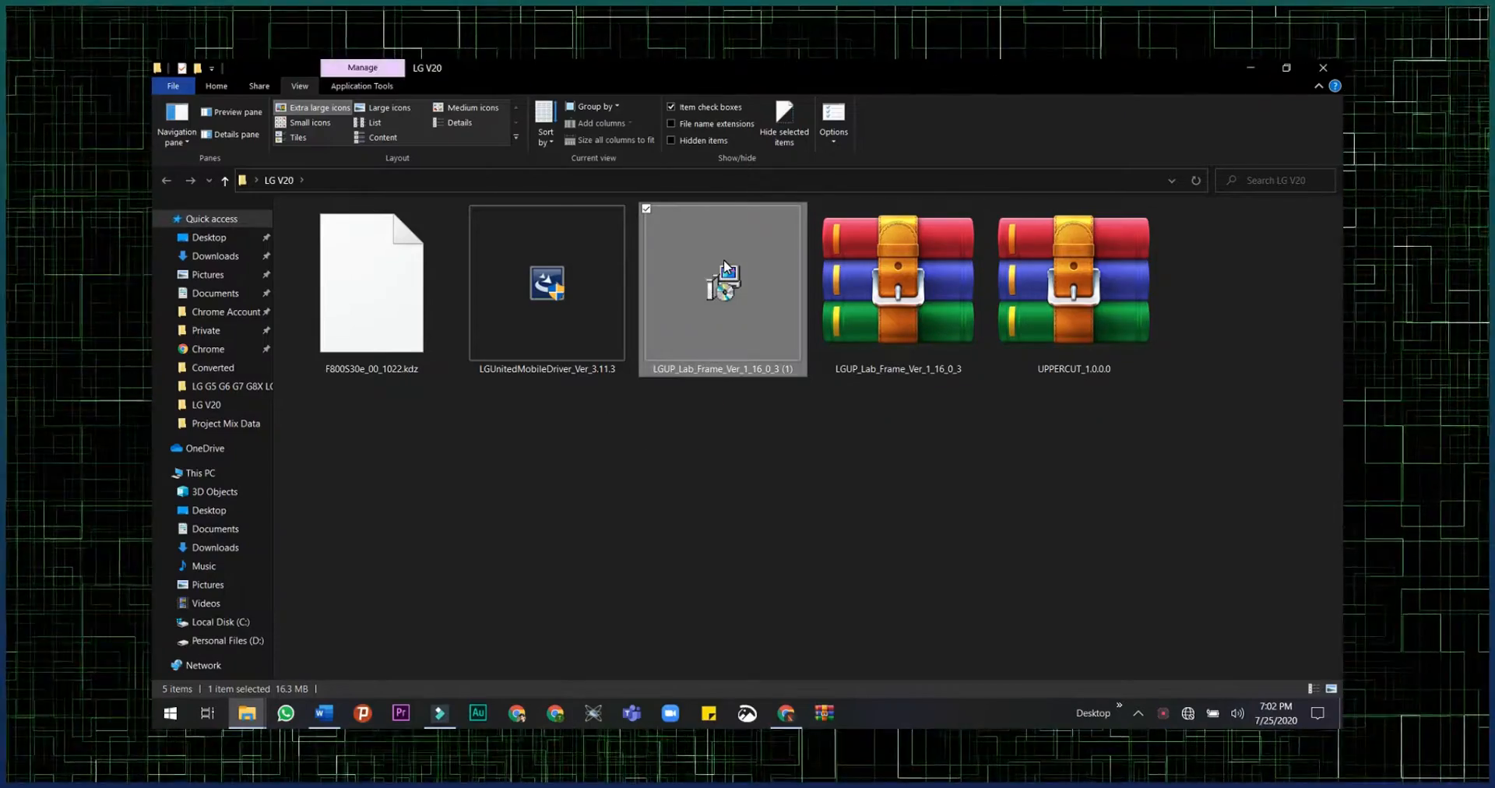
{"action": "double_click", "coordinate": [722, 281]}
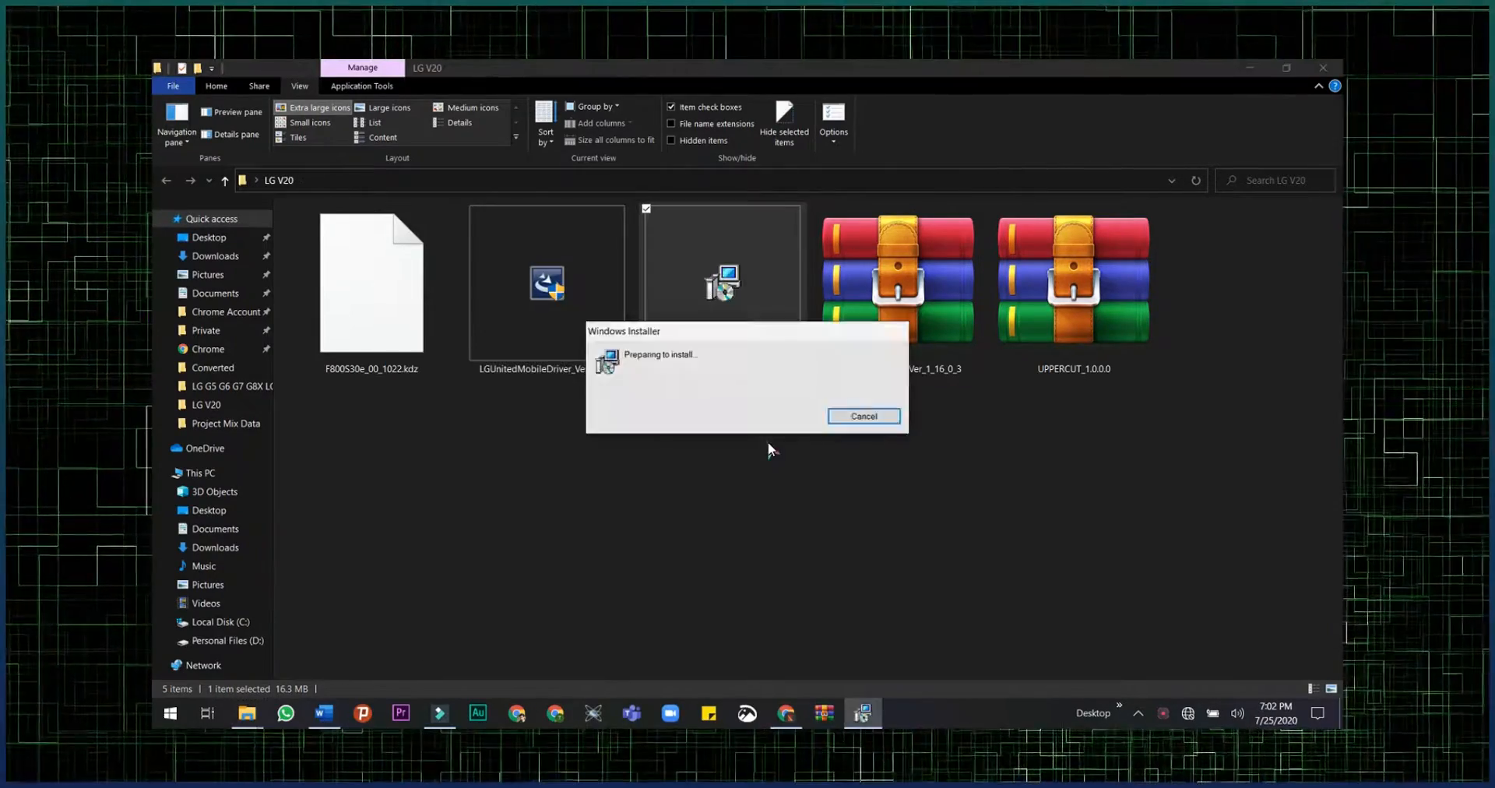